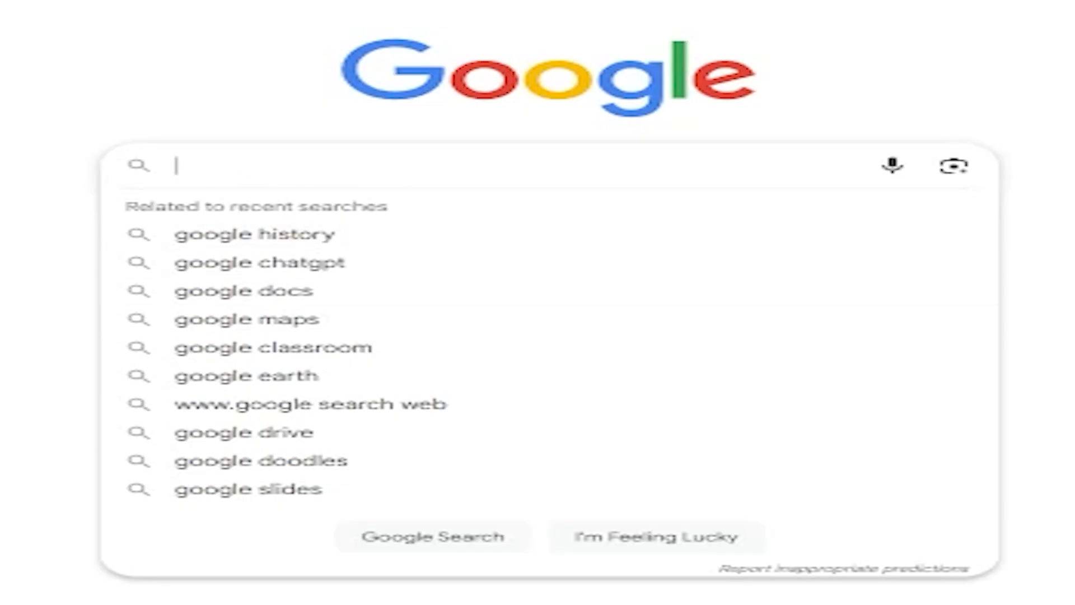
Edit BEAN.cs to add 'public Rigidbody RB;' and Debug.Log("HELP!!!") in Start().
{"action": "type", "text": "BRACKE"}
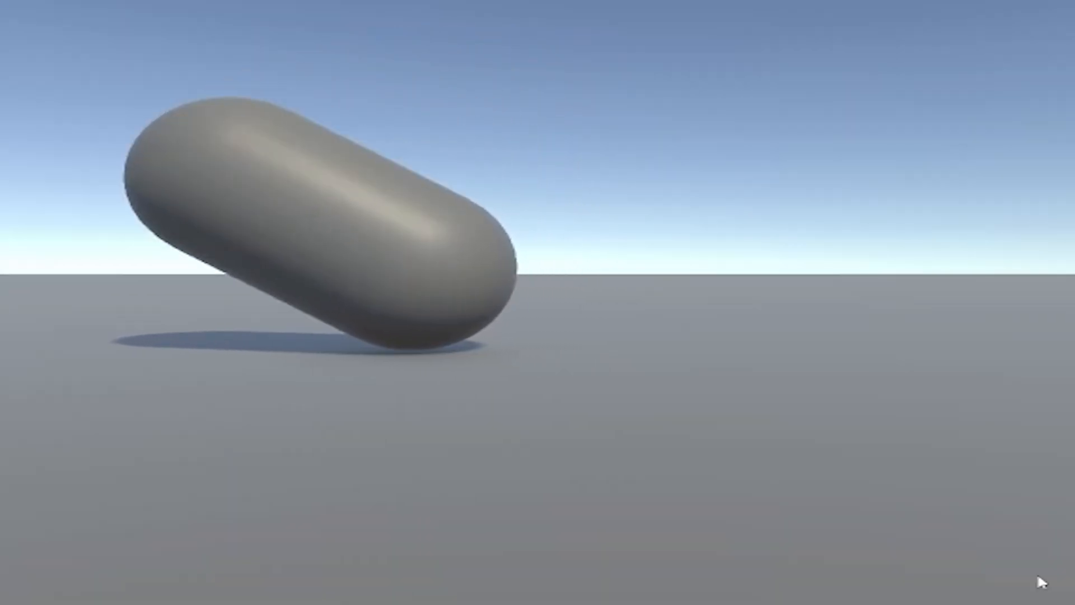
{"action": "type", "text": "SCRIP"}
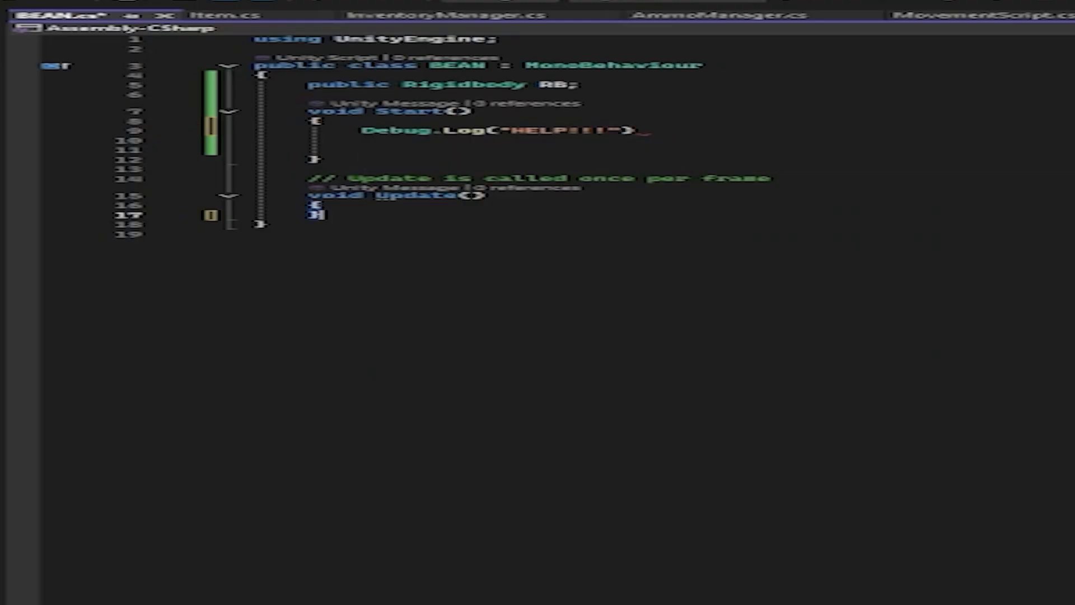
{"action": "left_click", "coordinate": [457, 39]}
{"action": "type", "text": "scr"}
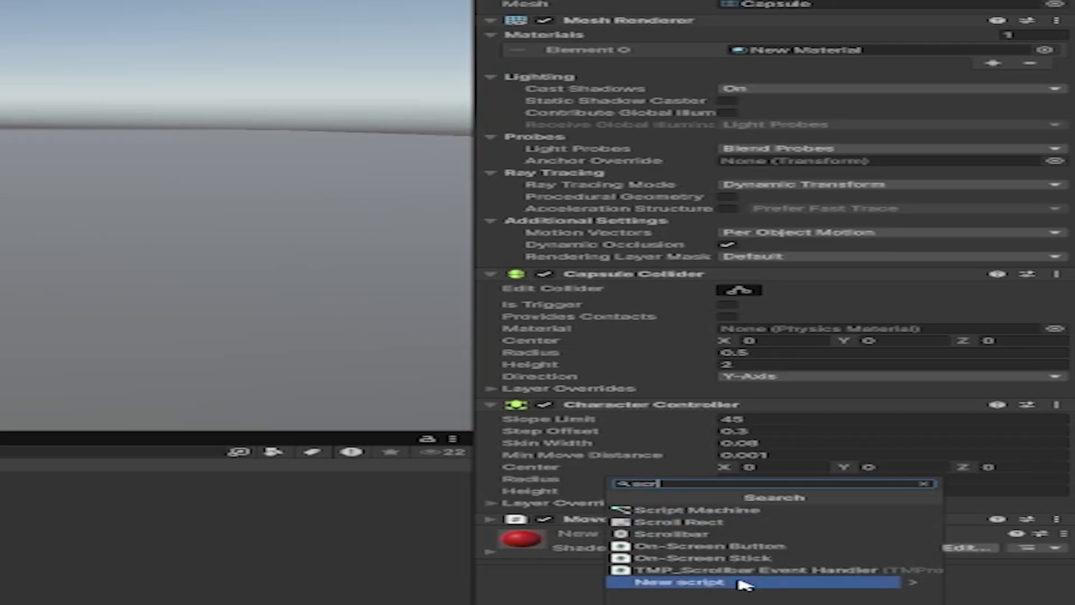
Add a New script component to the capsule via Add Component search 'scri'.
{"action": "left_click", "coordinate": [693, 583]}
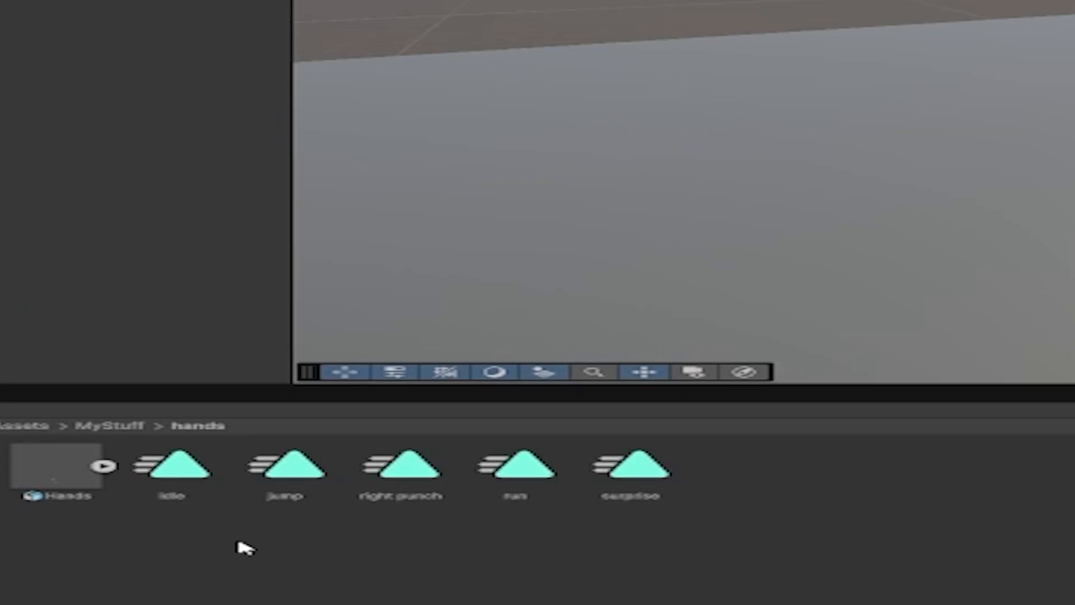
{"action": "mouse_move", "coordinate": [660, 517]}
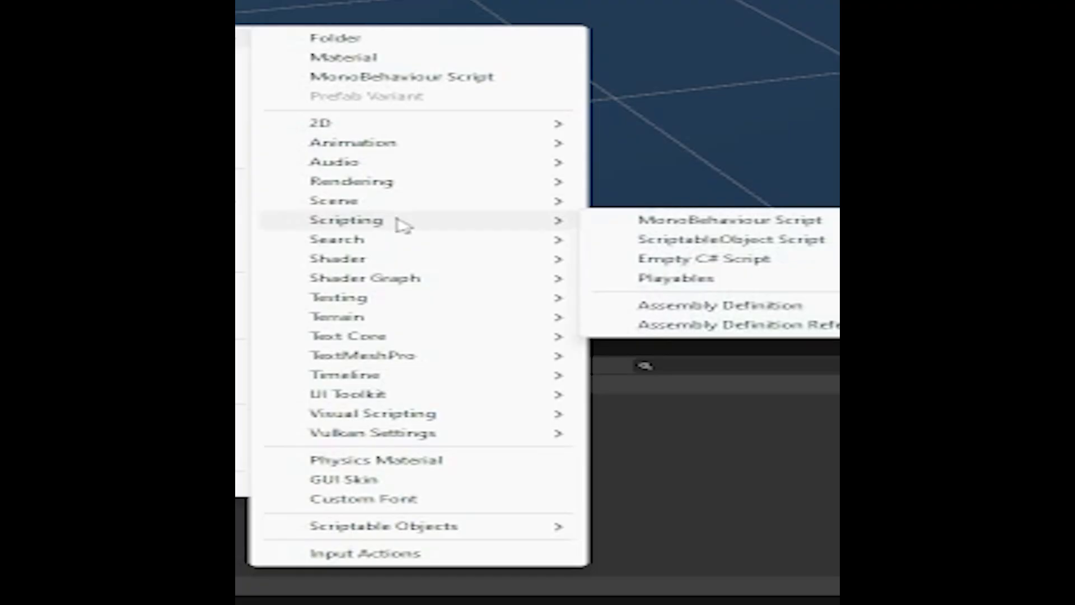
{"action": "mouse_move", "coordinate": [768, 239]}
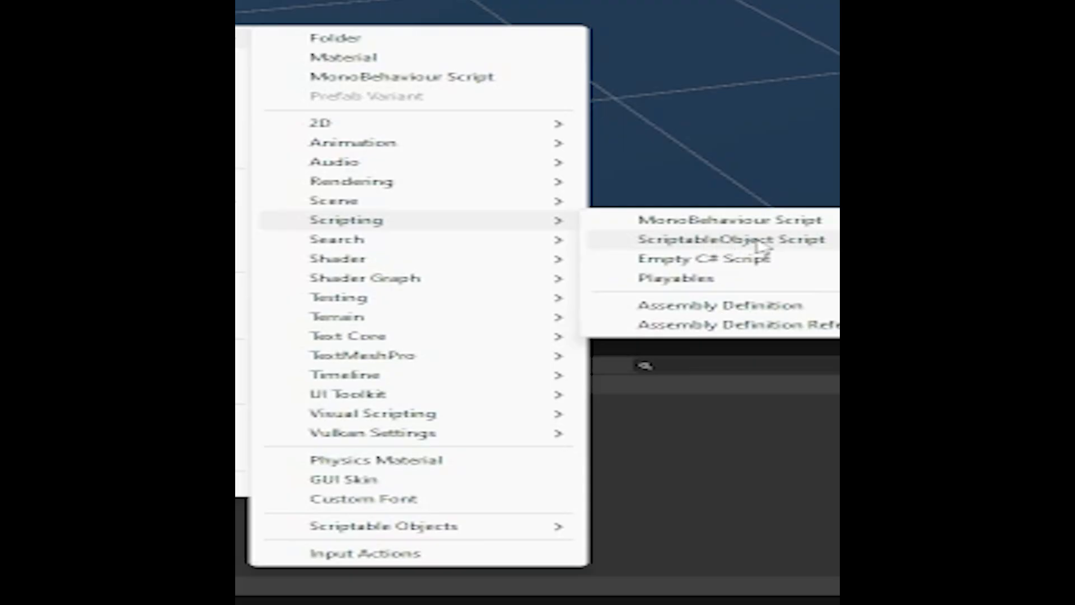
Create a ScriptableObject Script asset from the Project window's Create > Scripting menu.
{"action": "left_click", "coordinate": [731, 240]}
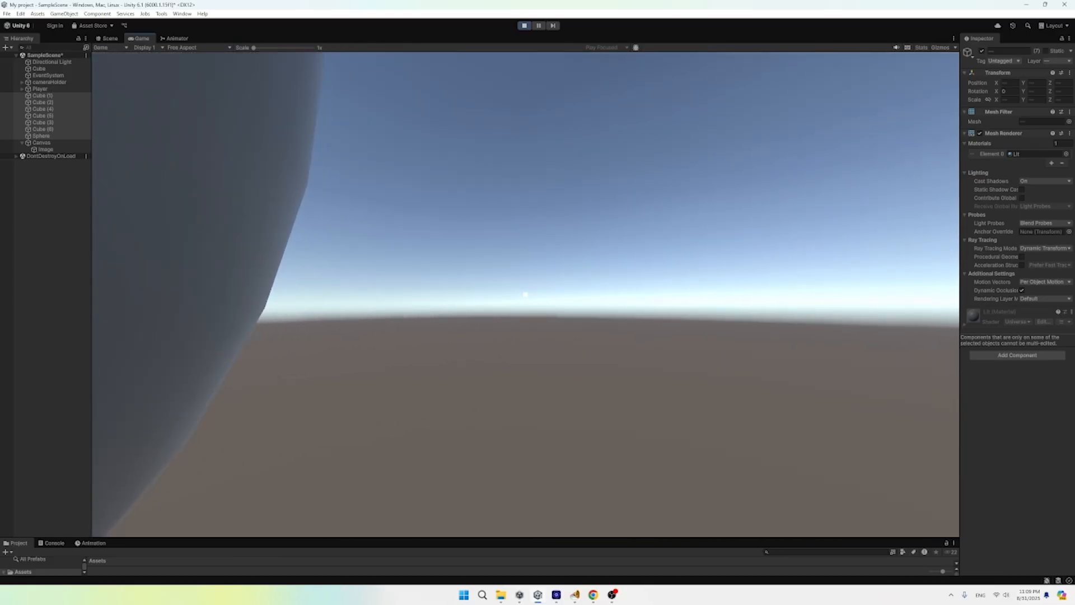
Exit Play mode on the parkour course, then re-enter Play mode to restart the scene.
{"action": "left_click", "coordinate": [524, 25]}
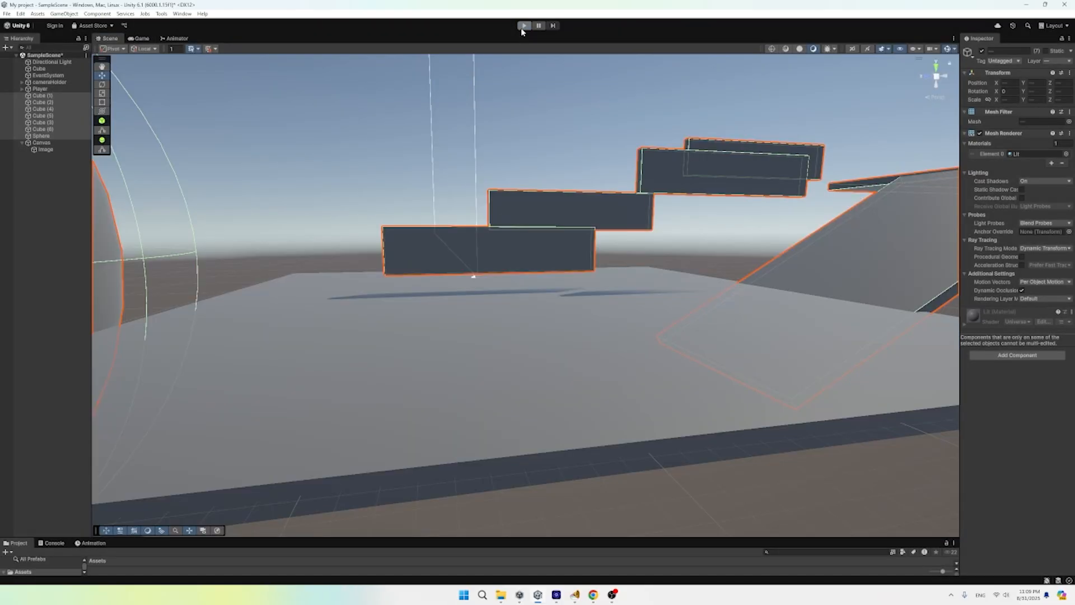
{"action": "left_click", "coordinate": [524, 26]}
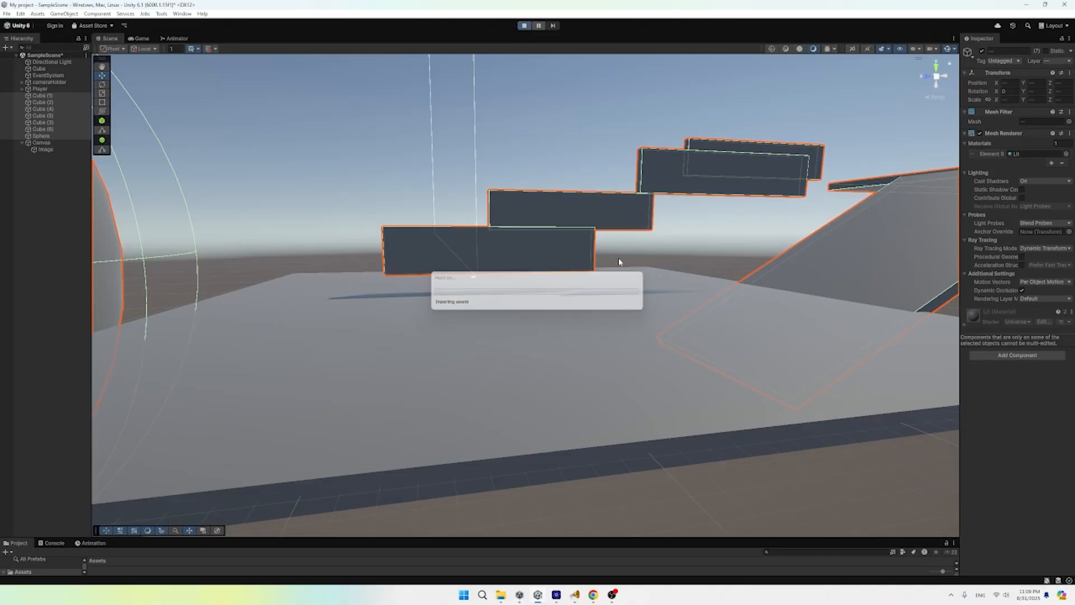